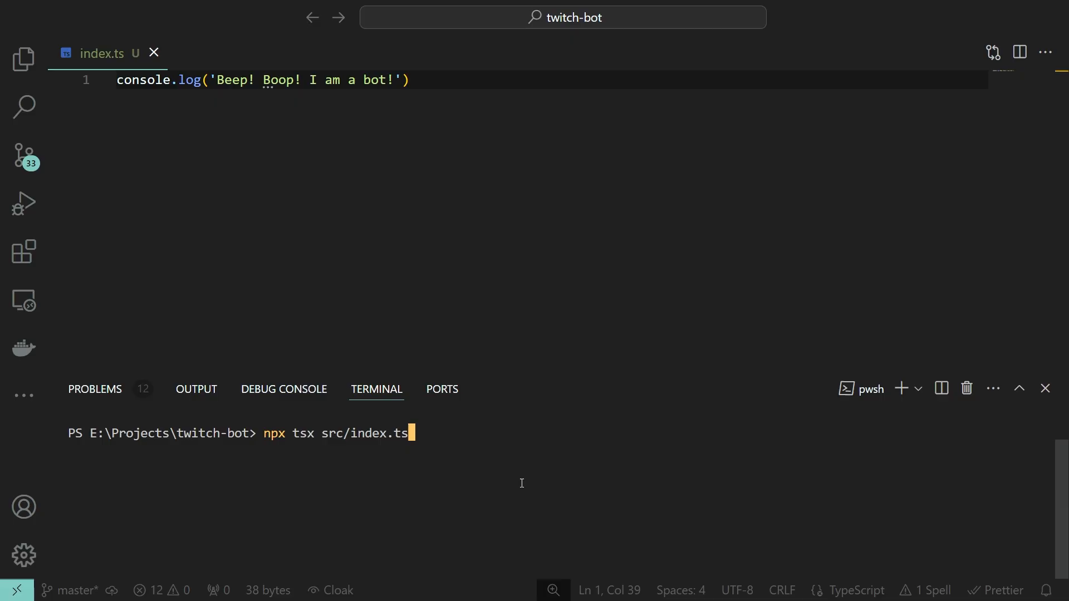
# - Run npx tsx src/index.ts to start the tmi.js chat bot in the terminal
pyautogui.press('Return')
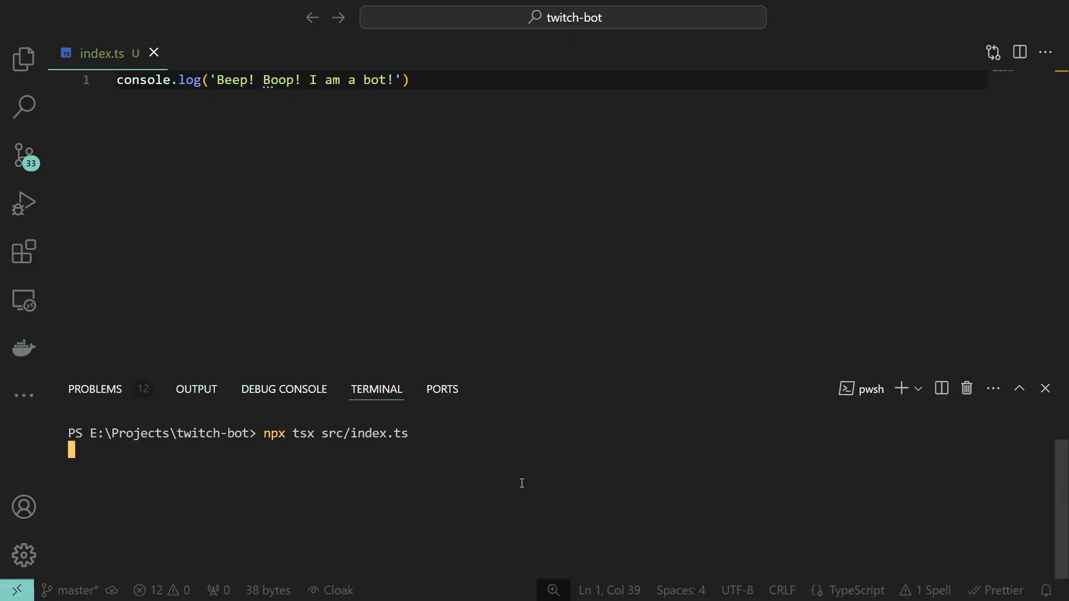
pyautogui.press('Return')
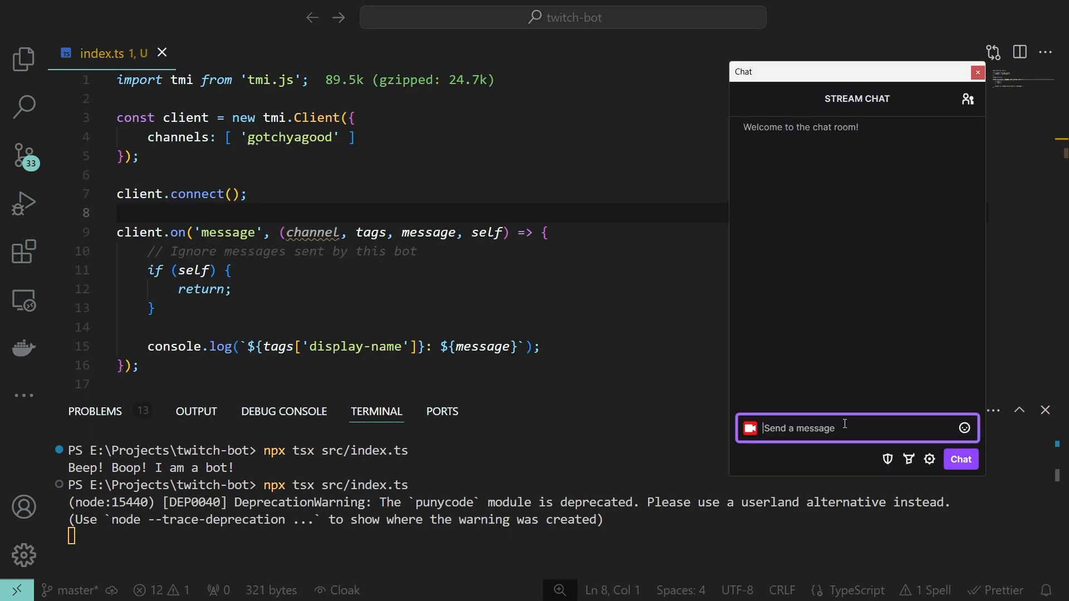
# - Post 'Hello?' in the stream chat, then start typing '!hello' in the chat box
pyautogui.write('Hello?')
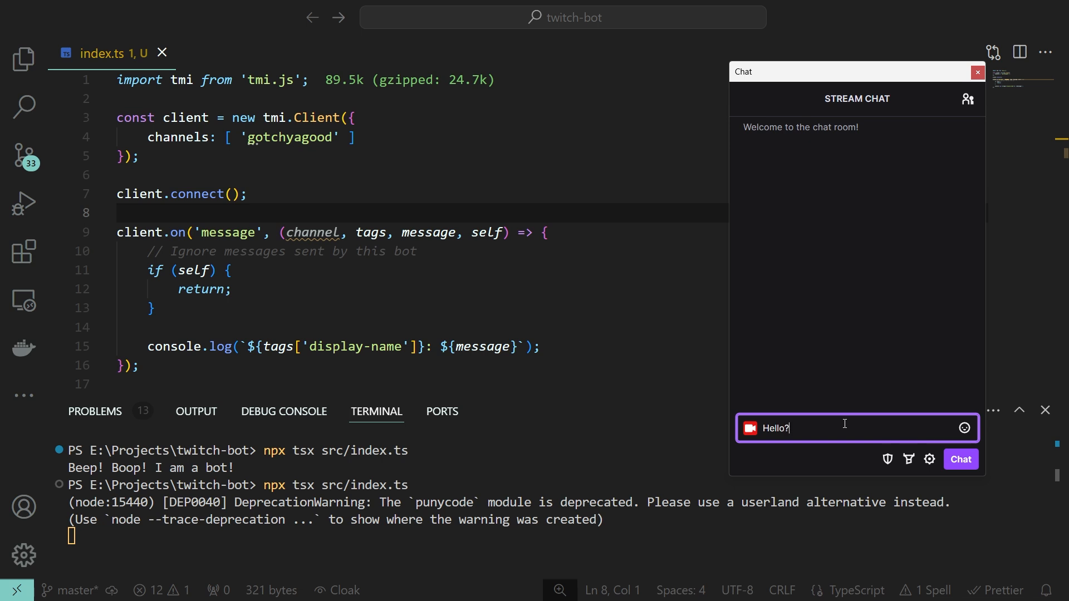
pyautogui.click(960, 459)
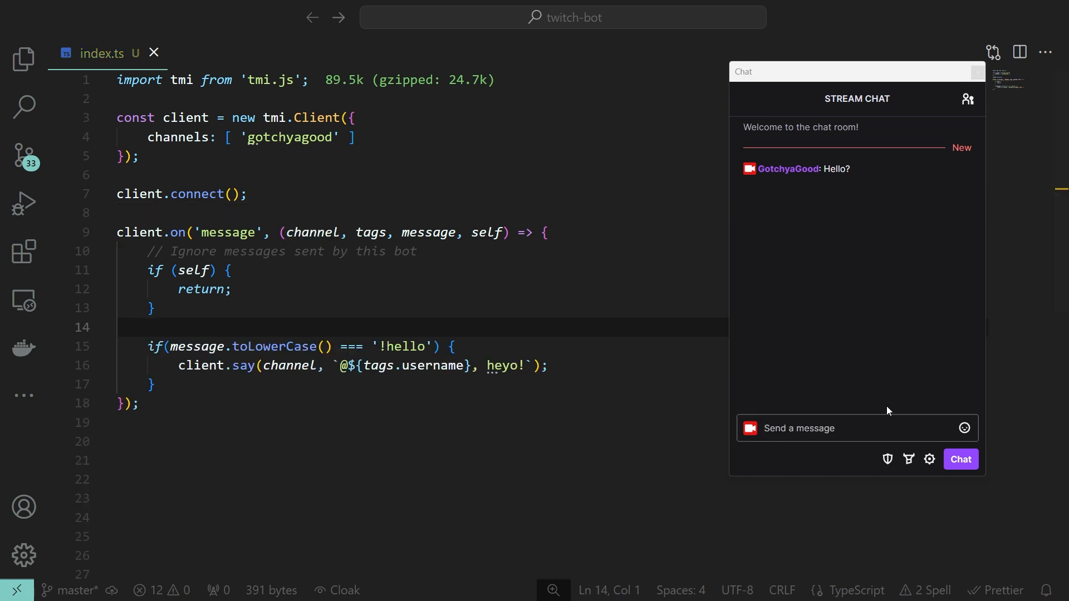
pyautogui.click(852, 428)
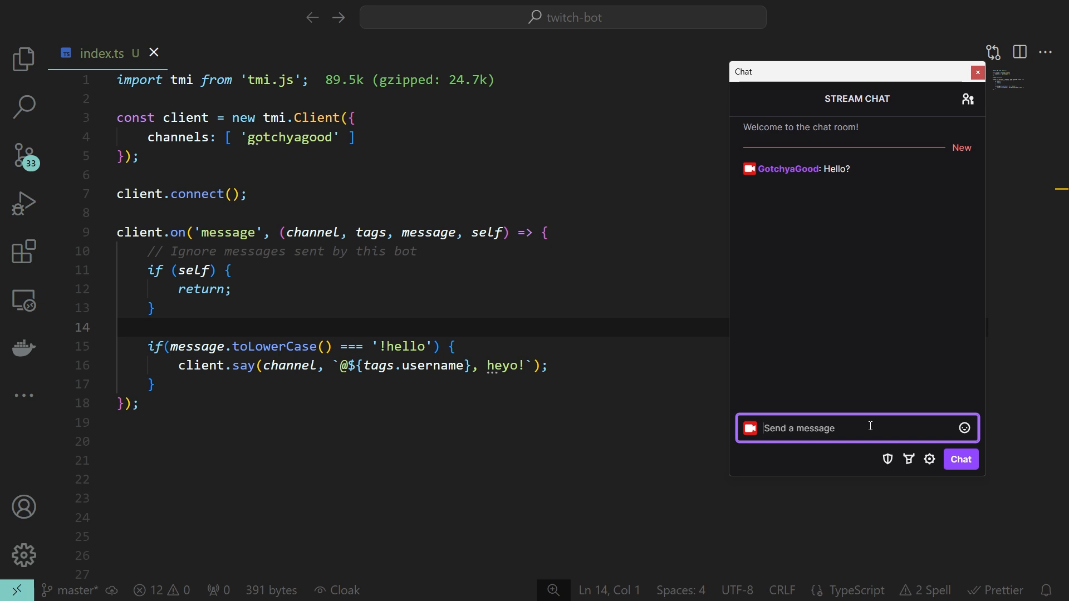
pyautogui.write('!hello')
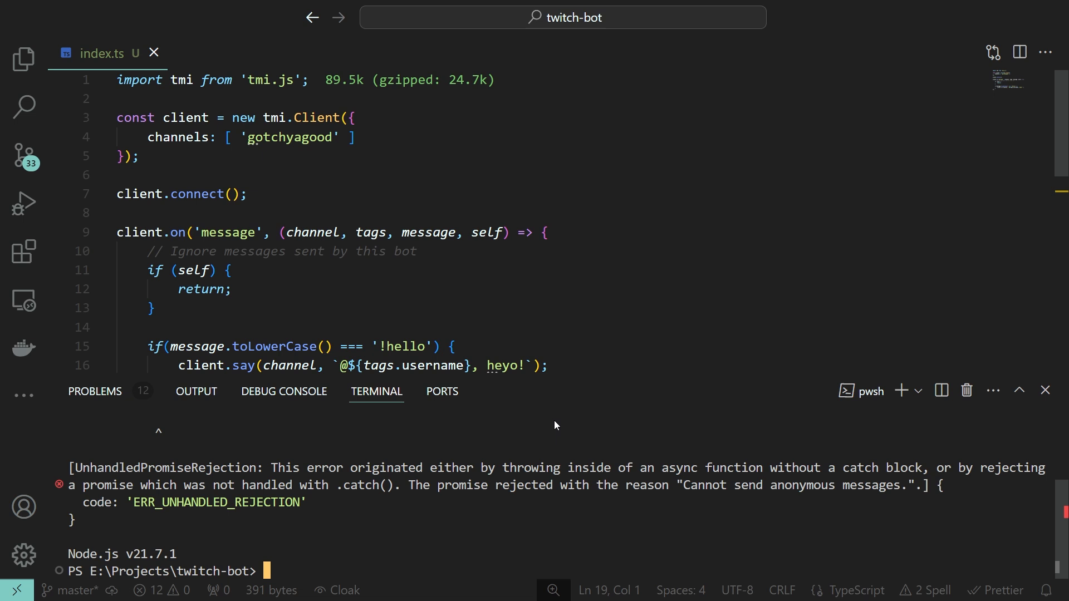
pyautogui.moveTo(544, 461)
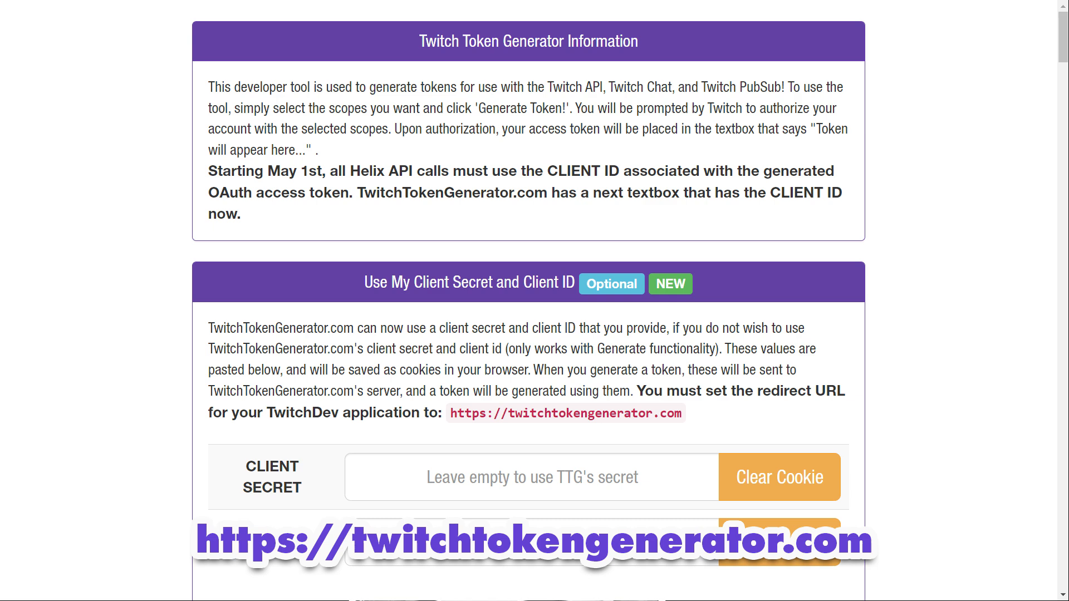
# - Scroll twitchtokengenerator.com down to the Available Token Scopes table with chat:read and chat:edit
pyautogui.scroll(-3)
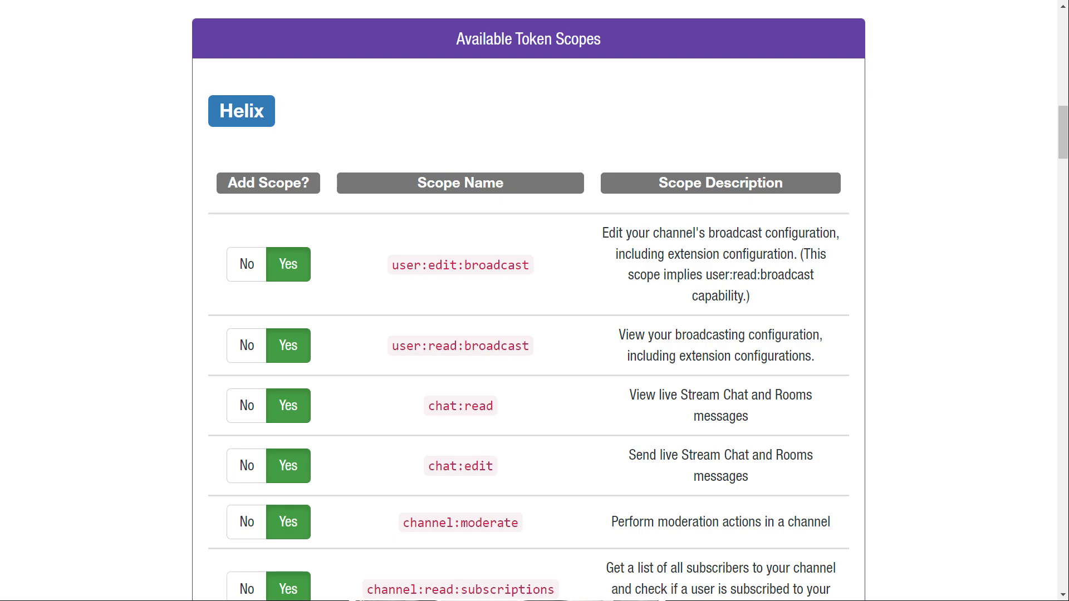
pyautogui.scroll(-3)
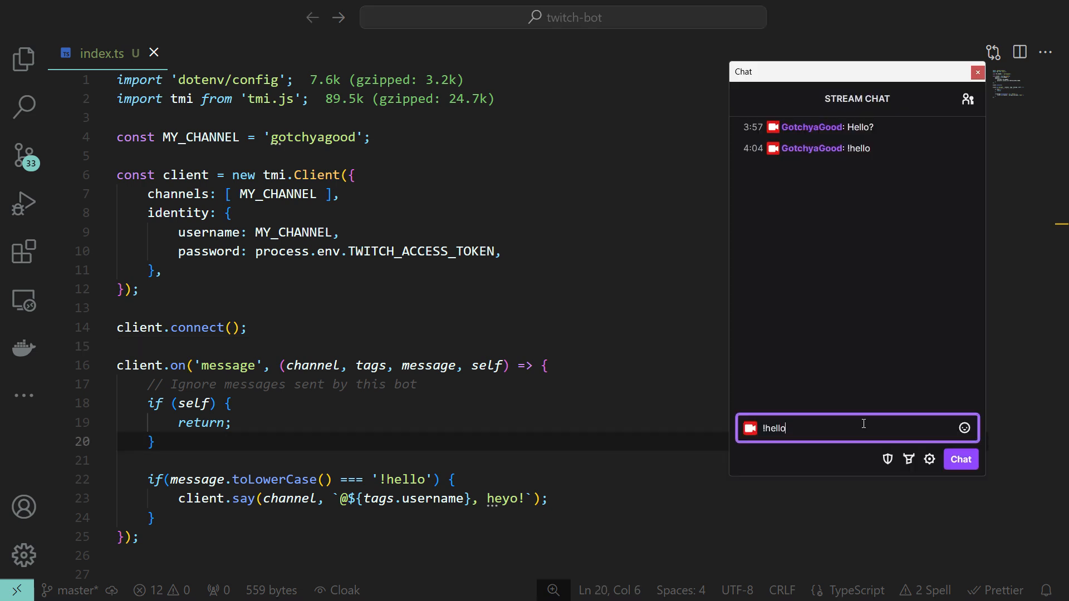
pyautogui.click(959, 459)
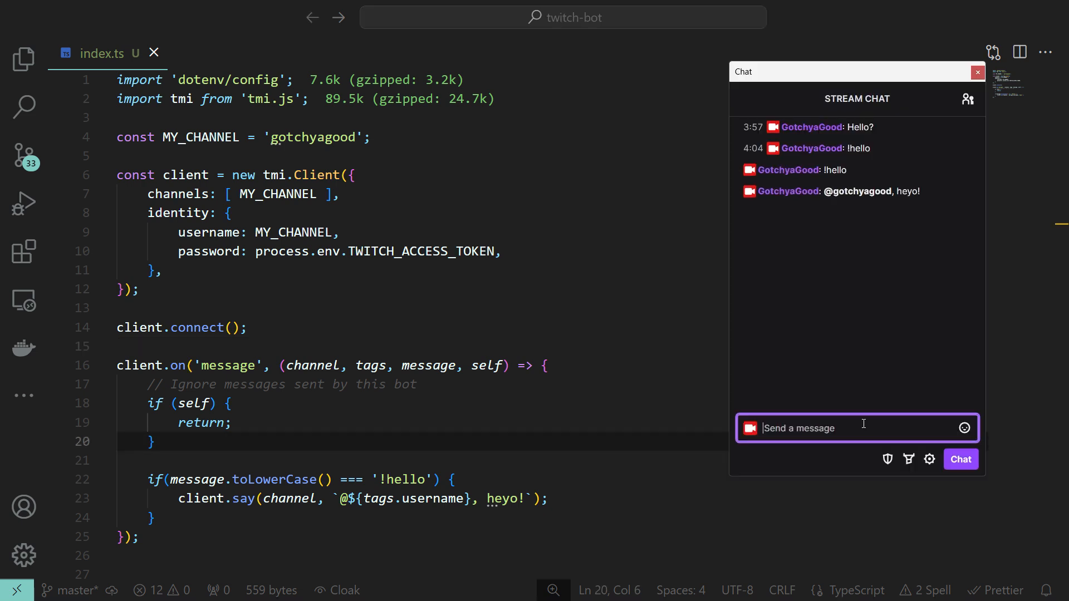
pyautogui.moveTo(878, 392)
pyautogui.write('will a random user get timedout?')
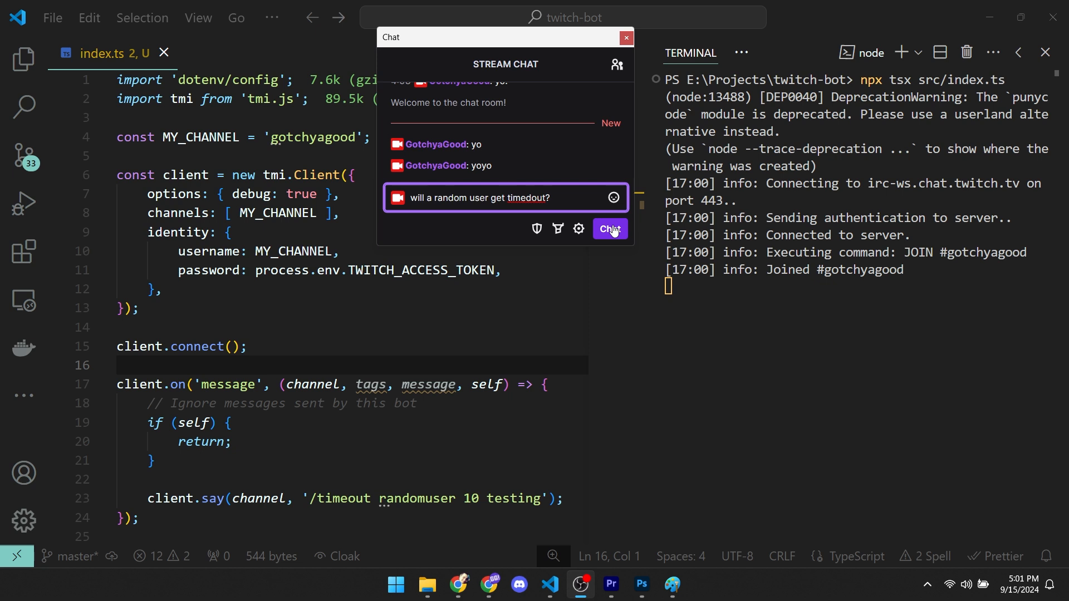
# - Send a chat message to test the bot's '/timeout randomuser 10 testing' command
pyautogui.click(608, 229)
pyautogui.write('y')
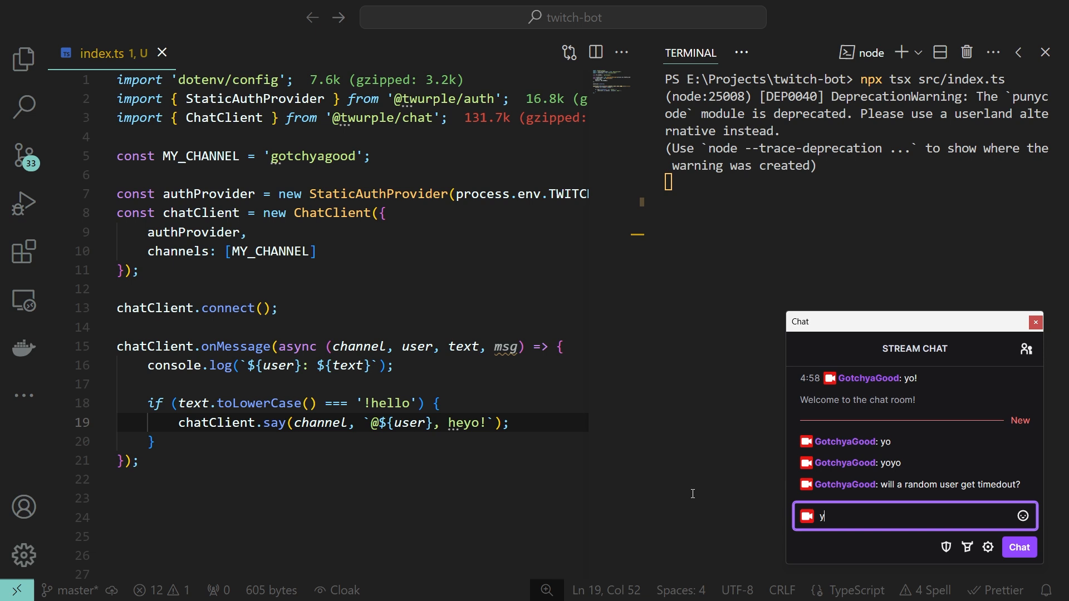
# - Send 'yo' in the stream chat, then start typing '!hel'
pyautogui.press('Return')
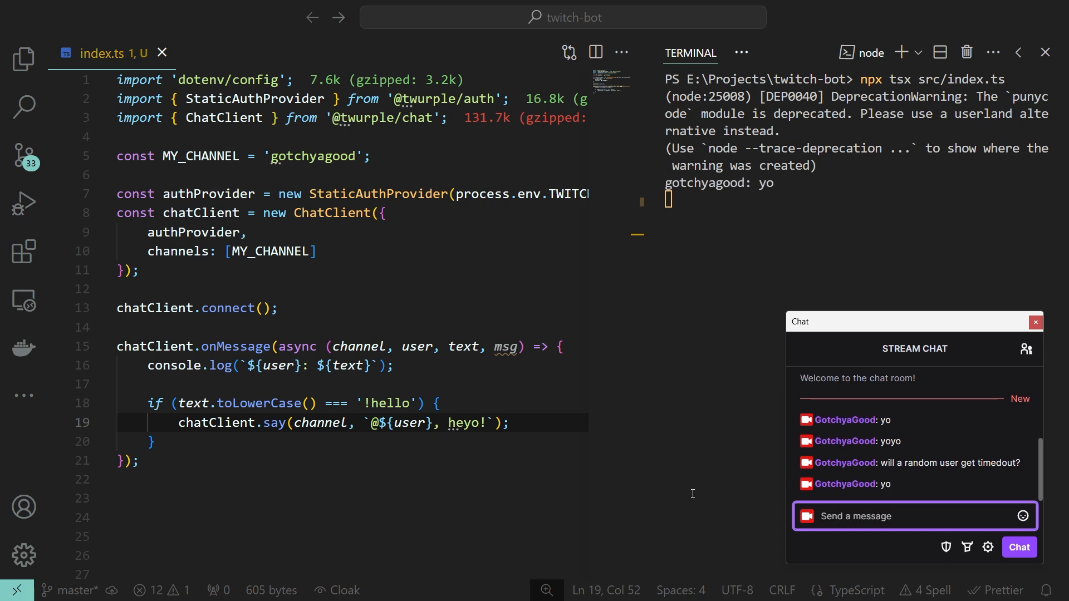
pyautogui.write('!hel')
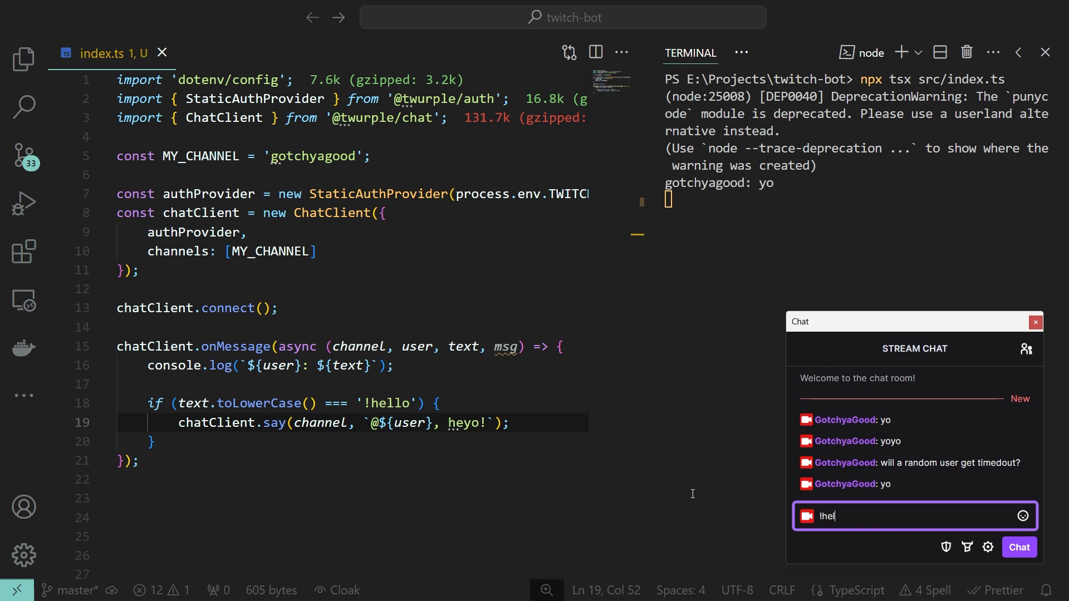